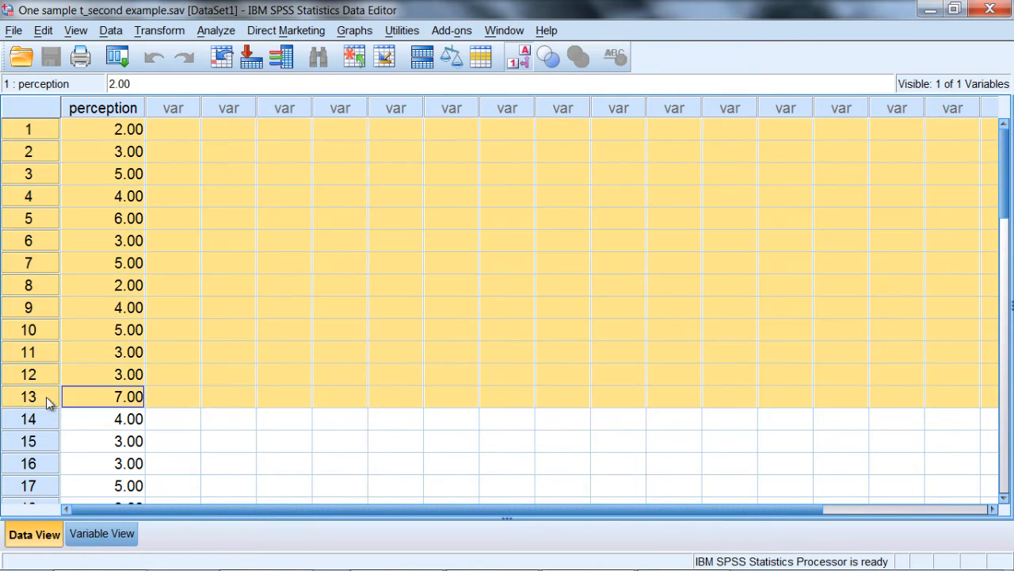
Step: Scroll through the Data View to check all 30 perception ratings and back to the top
scroll("down", 3)
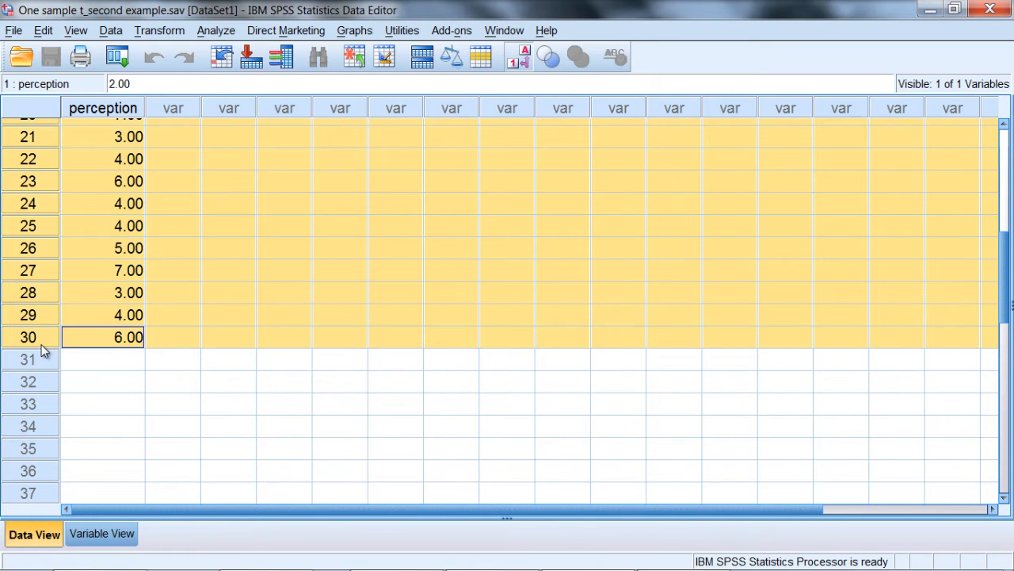
mouse_move(1005, 300)
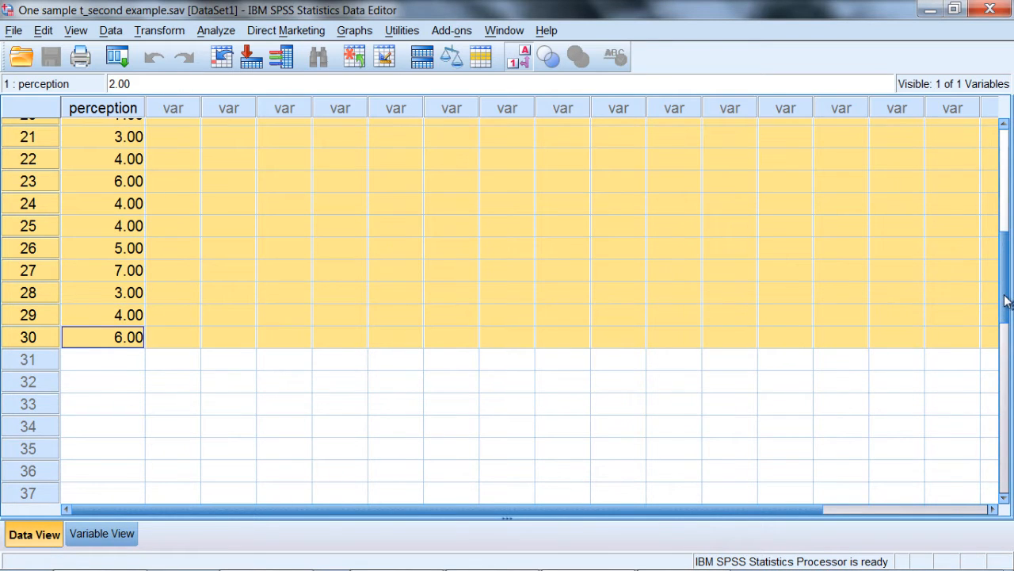
scroll("up", 3)
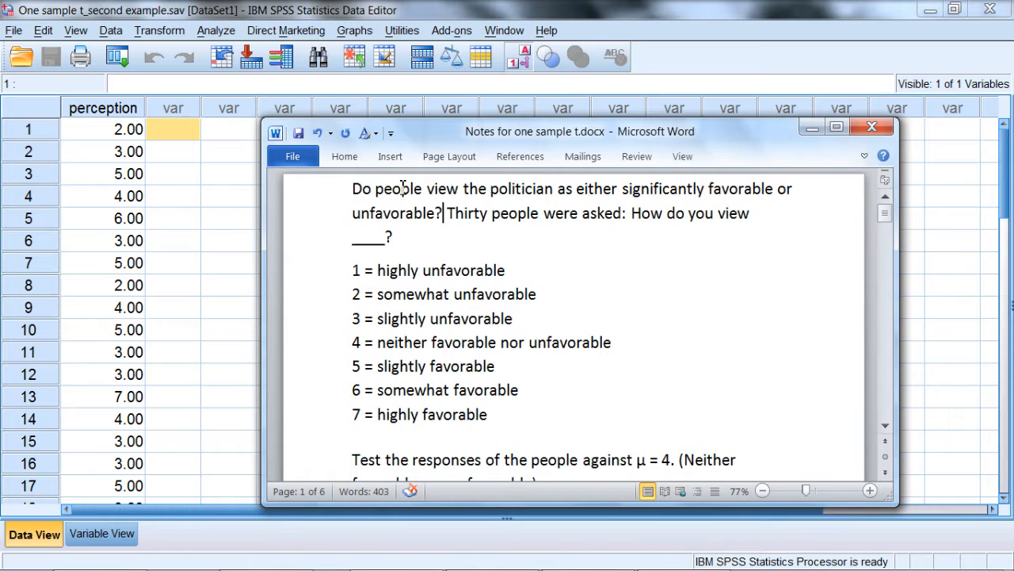
Step: Highlight the survey question, scale labels and neutral midpoint 4 in the Word notes, then minimize them
left_click_drag(377, 189, 437, 213)
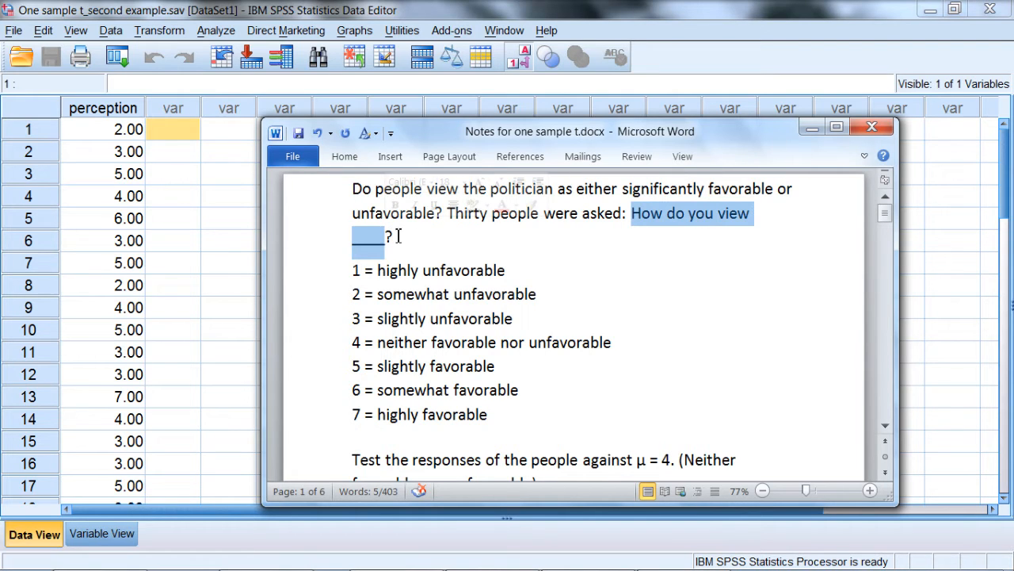
left_click_drag(384, 236, 542, 390)
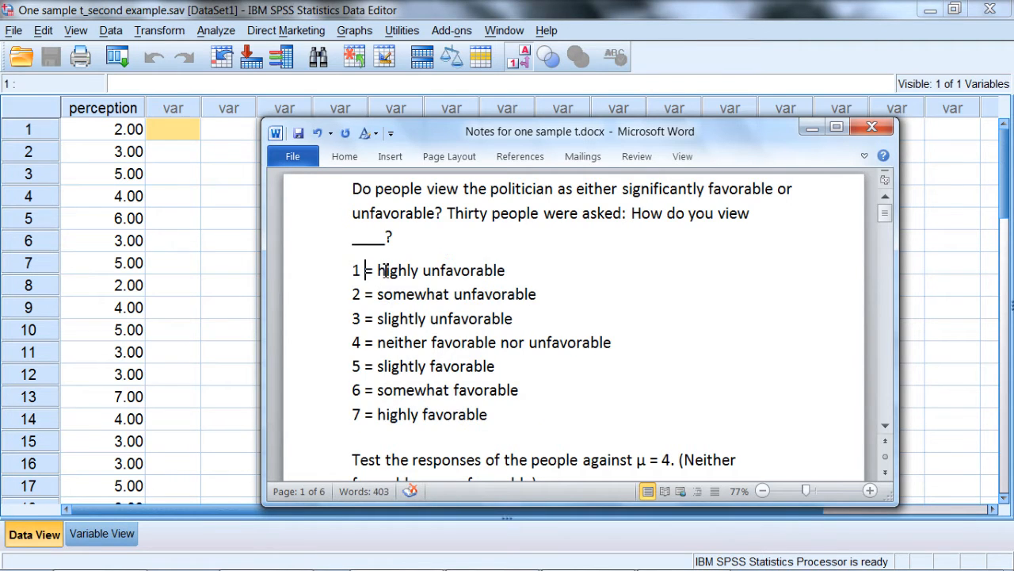
double_click(440, 270)
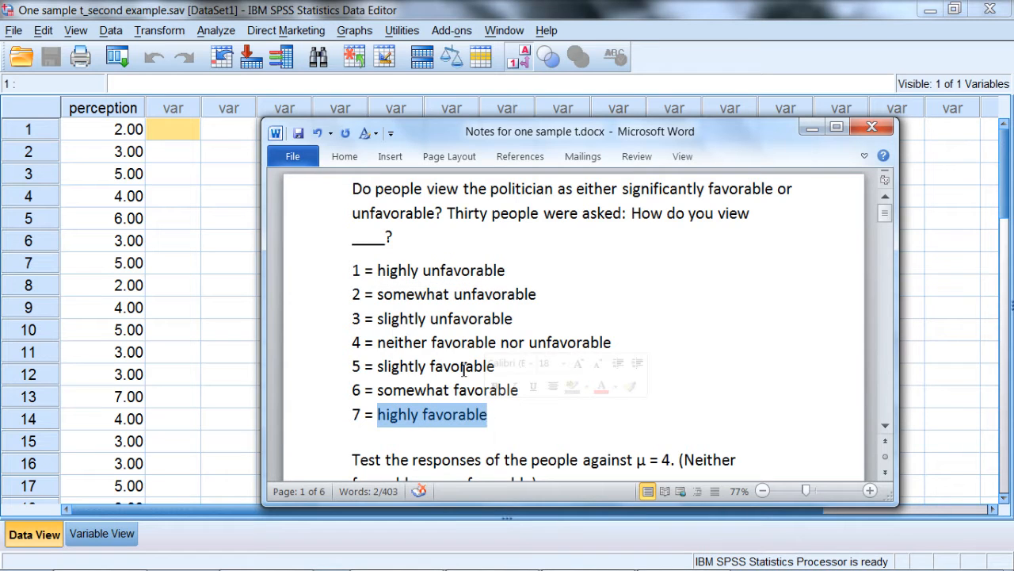
mouse_move(167, 173)
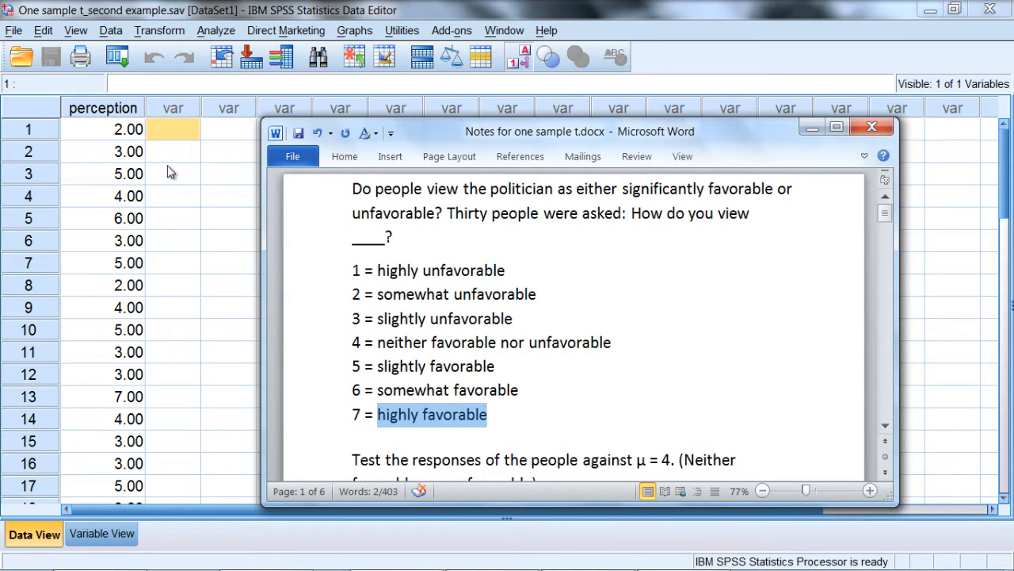
mouse_move(130, 140)
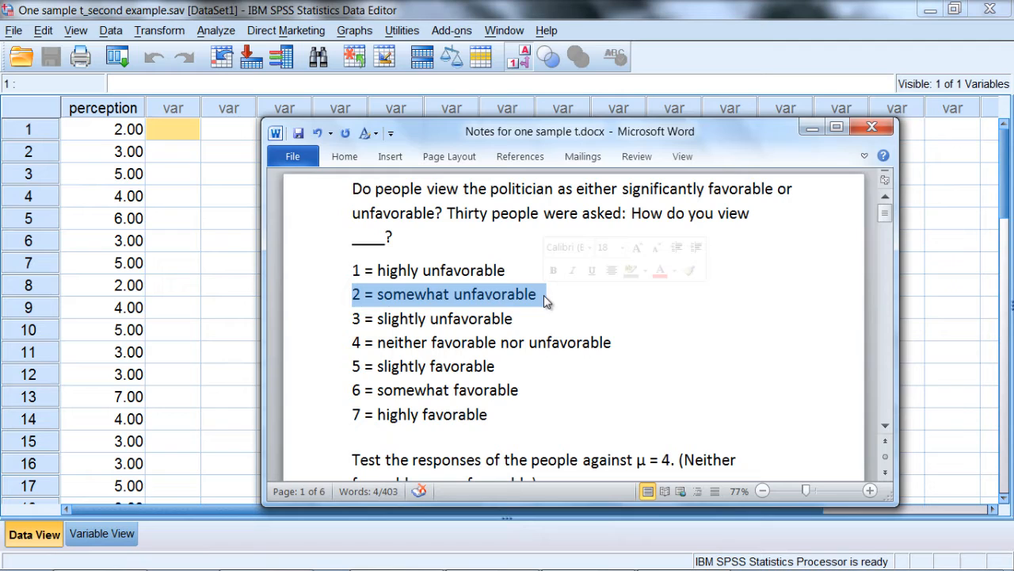
mouse_move(111, 161)
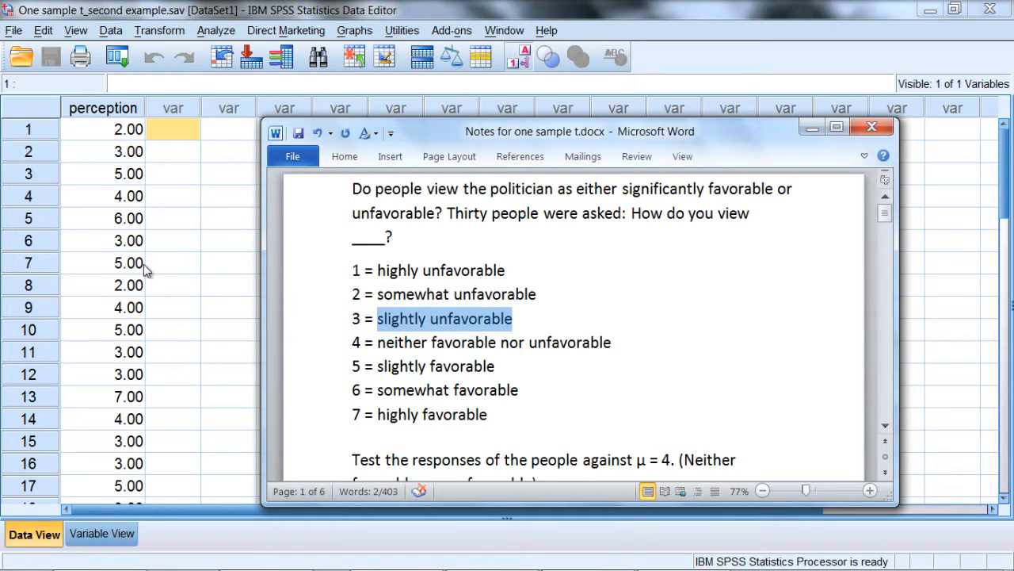
mouse_move(292, 396)
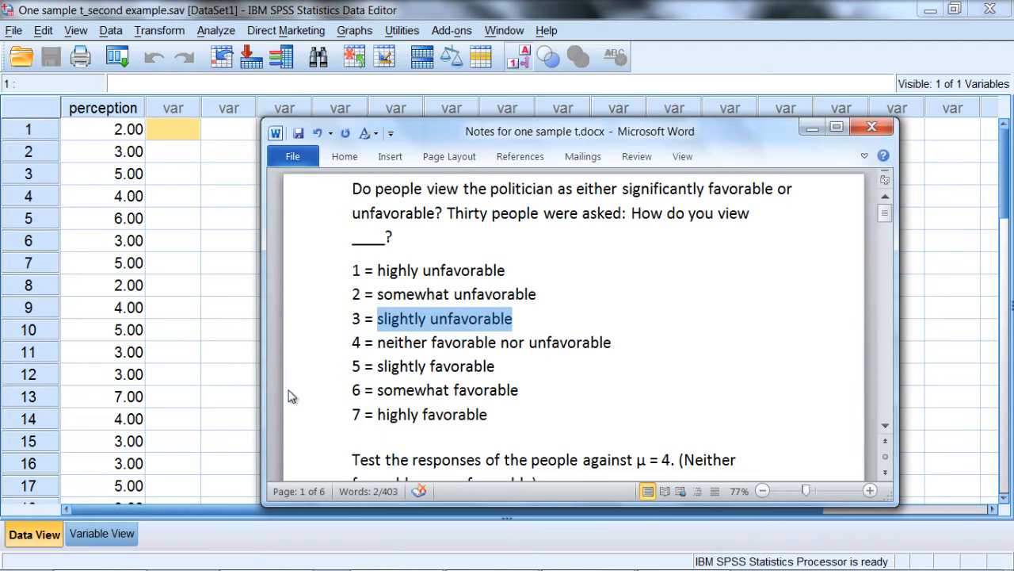
mouse_move(440, 352)
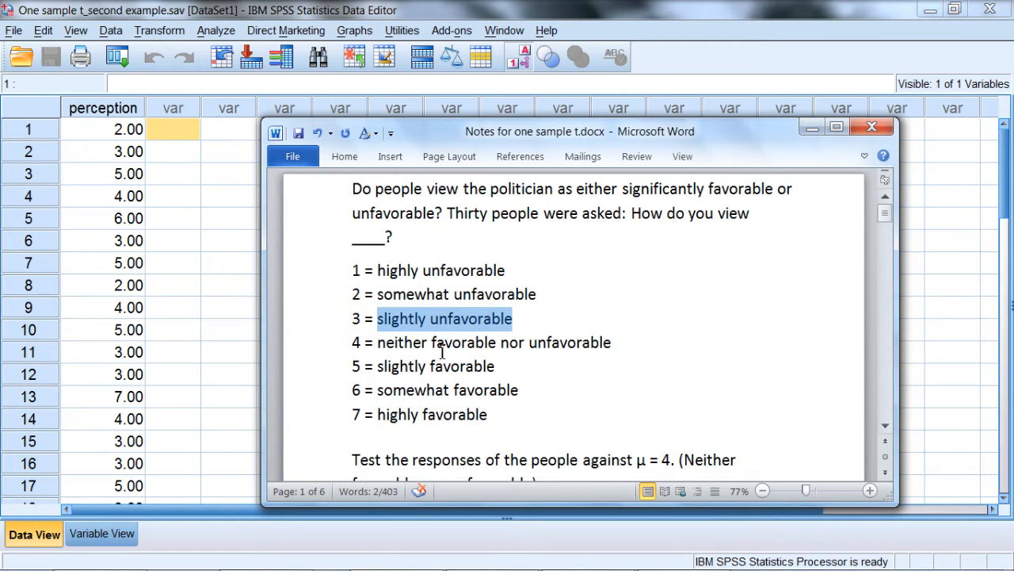
mouse_move(457, 382)
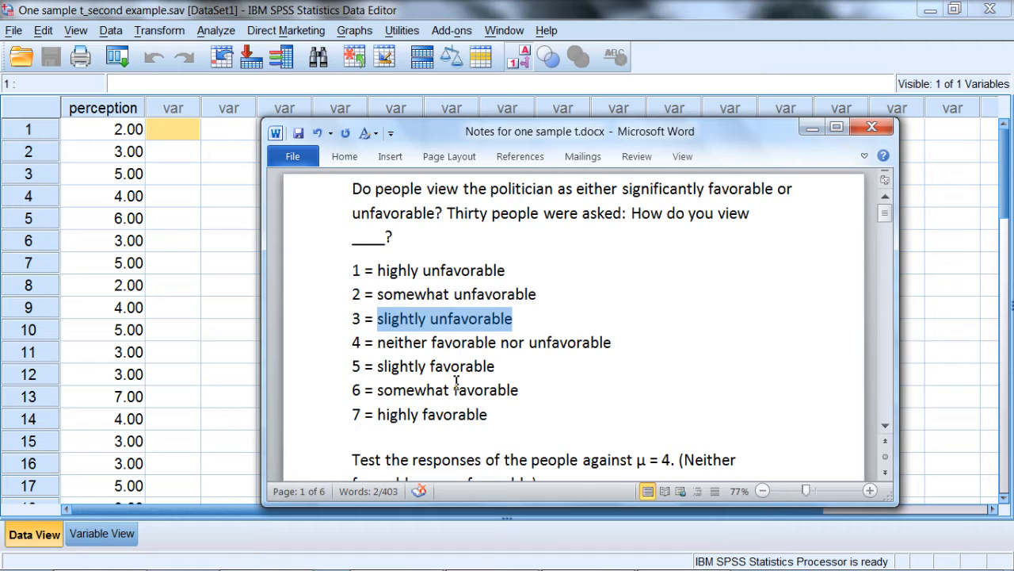
mouse_move(453, 276)
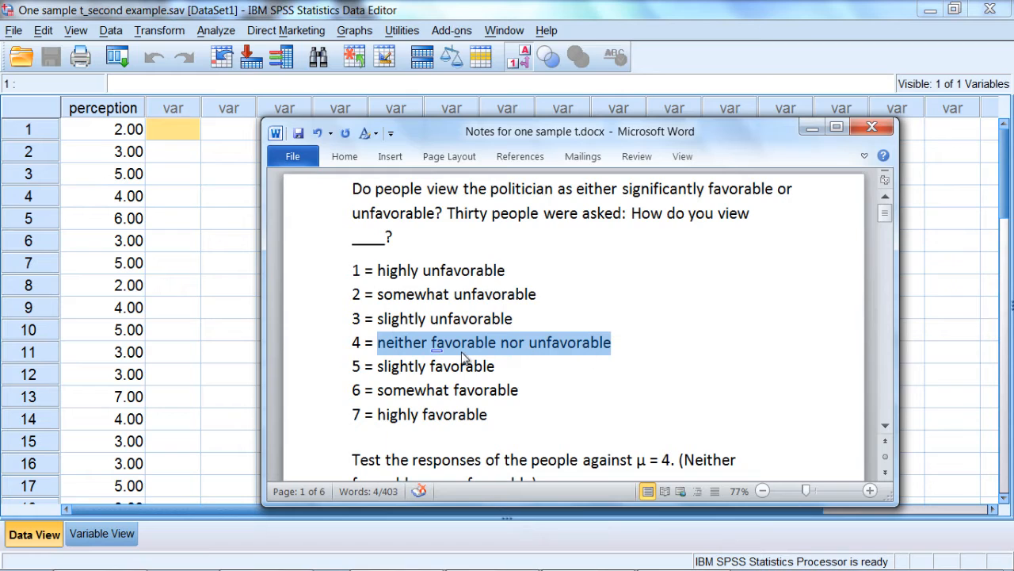
left_click(393, 343)
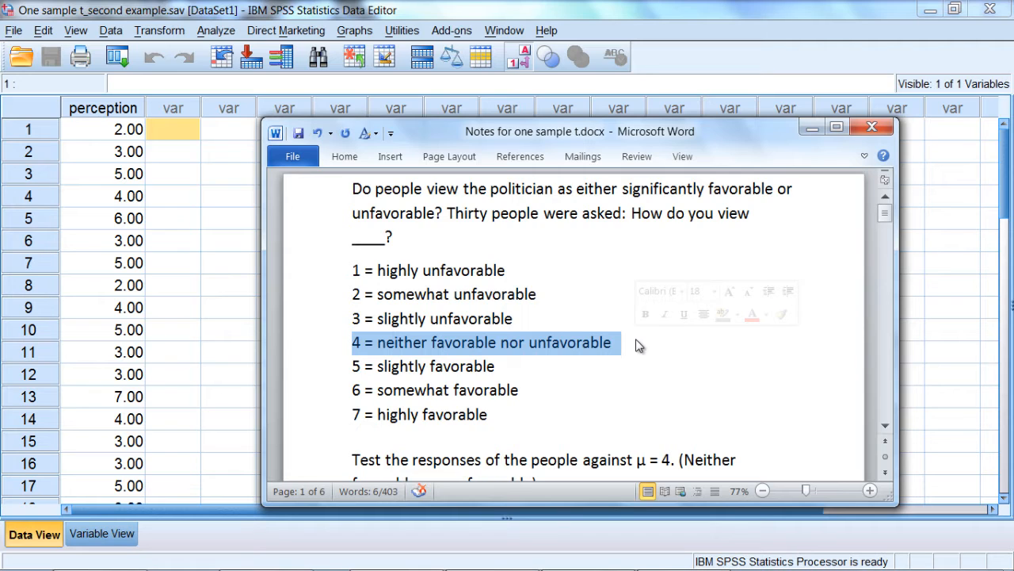
mouse_move(397, 328)
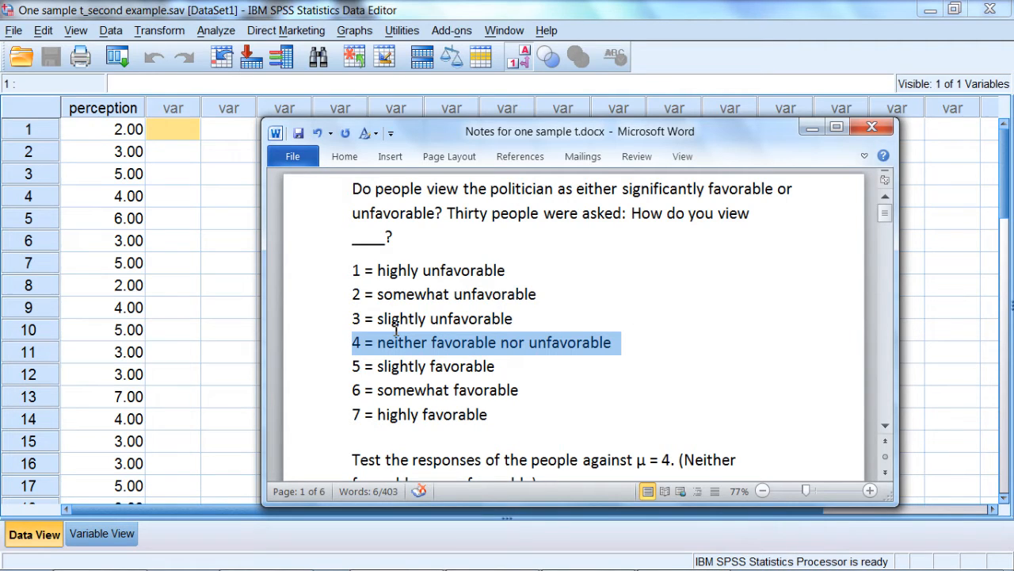
left_click(800, 426)
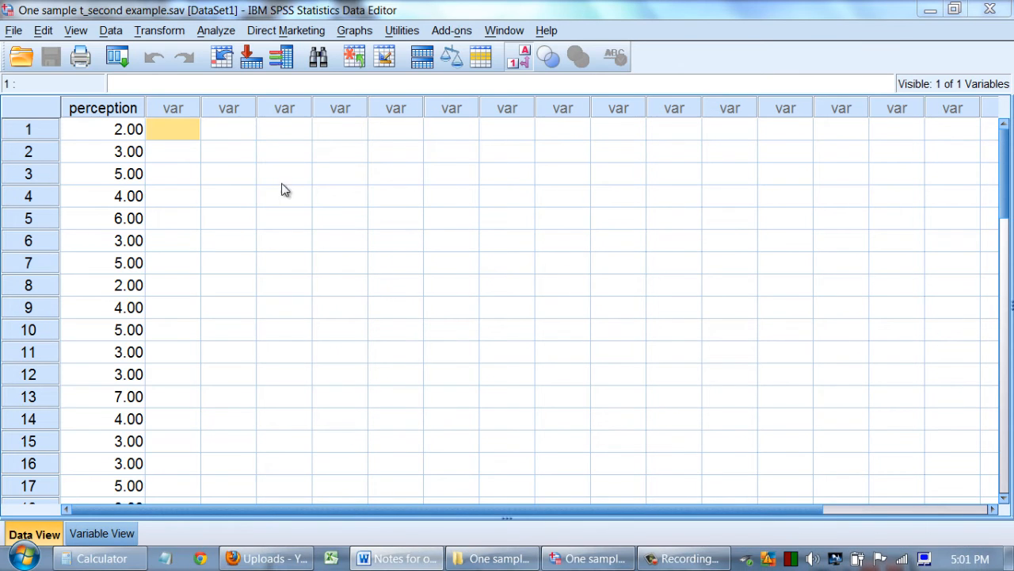
Step: Start a One-Sample T Test from Analyze > Compare Means
left_click(215, 30)
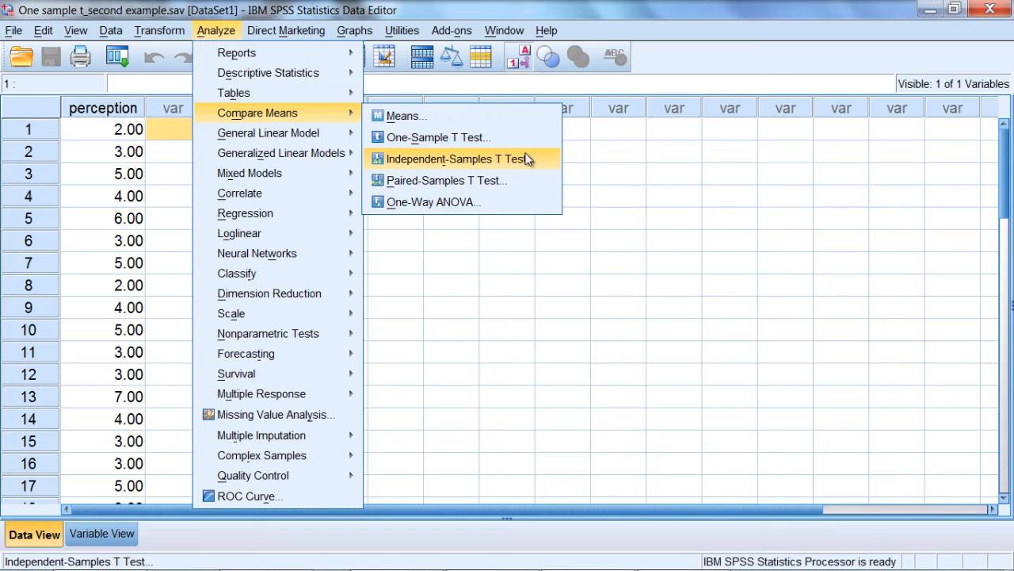
left_click(437, 137)
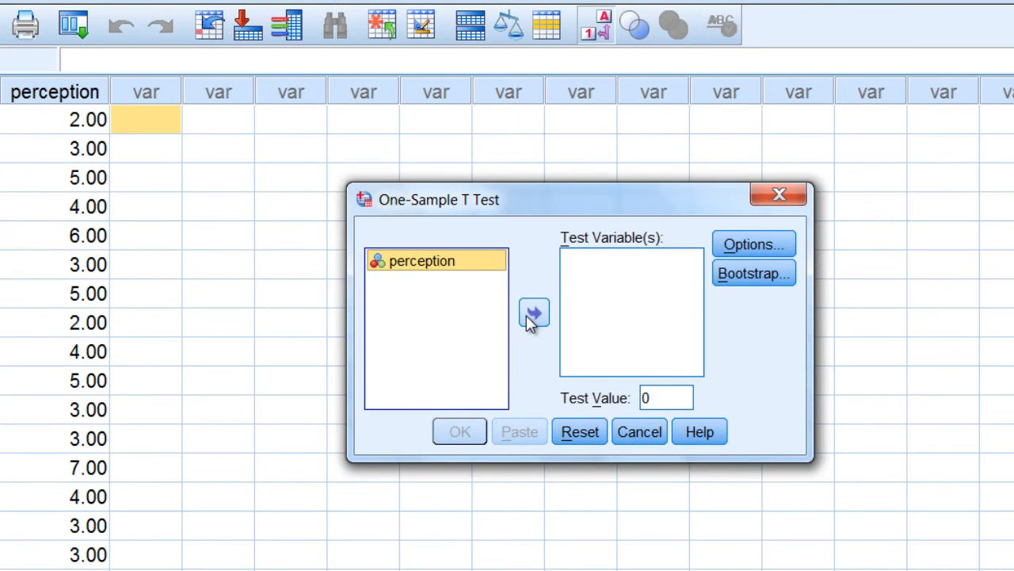
Step: Run the one-sample t test on perception against a test value of 4
left_click(532, 310)
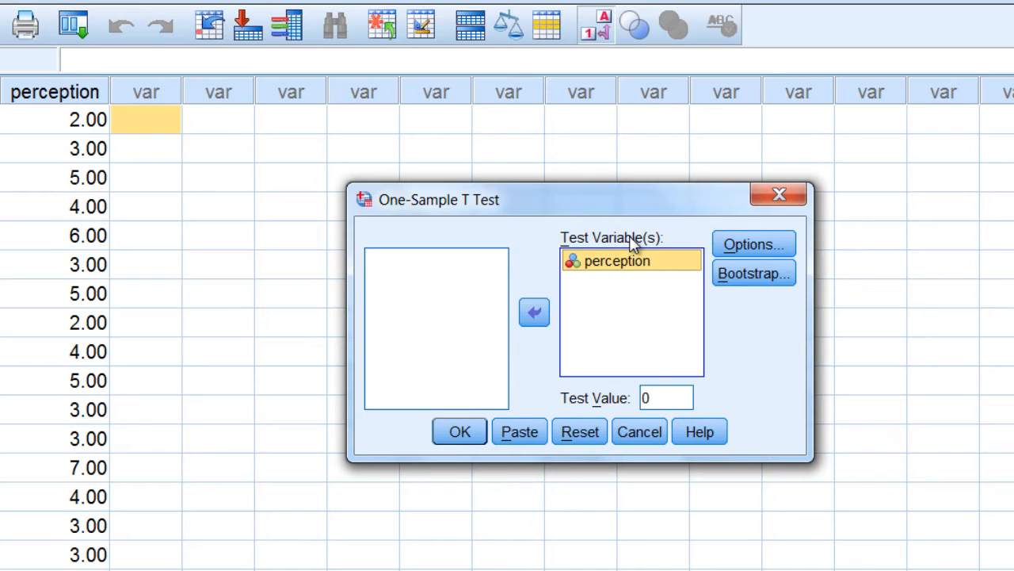
left_click(665, 396)
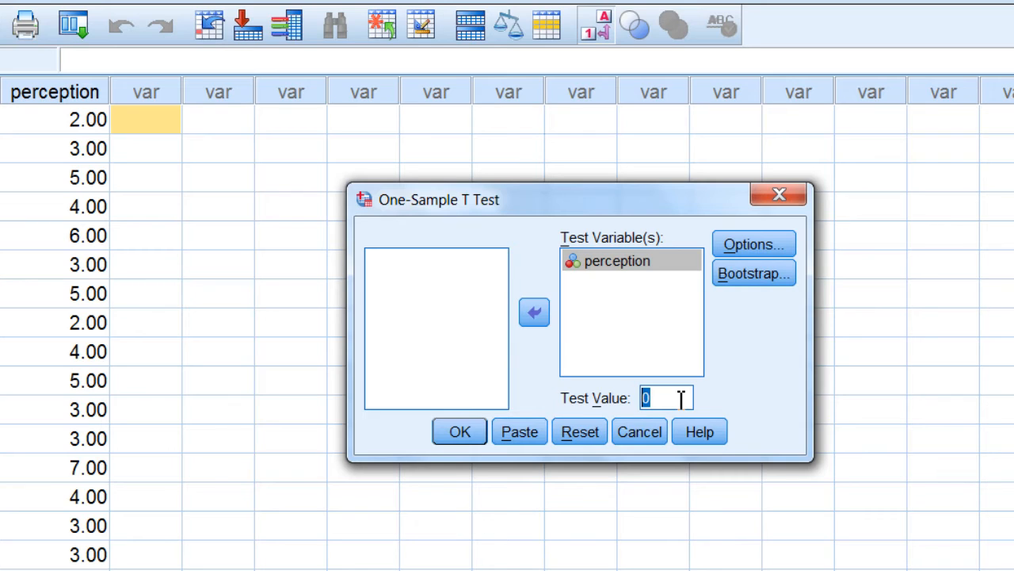
type("4")
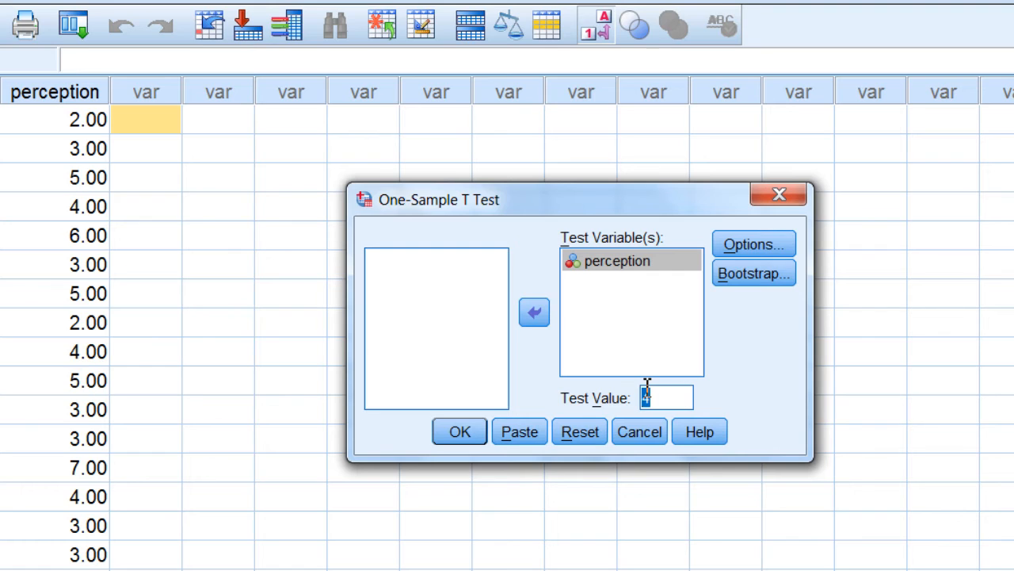
left_click(460, 431)
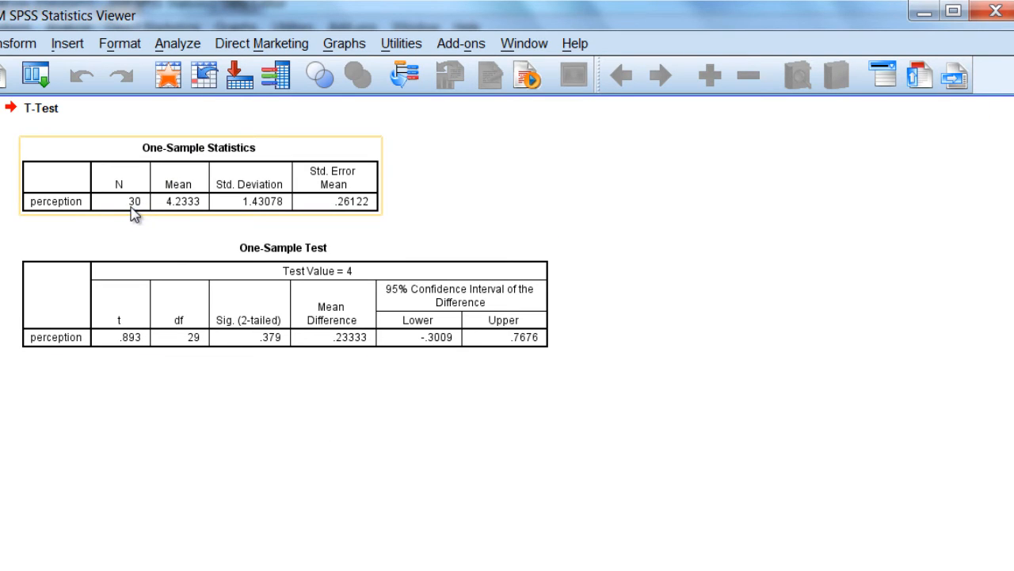
mouse_move(182, 216)
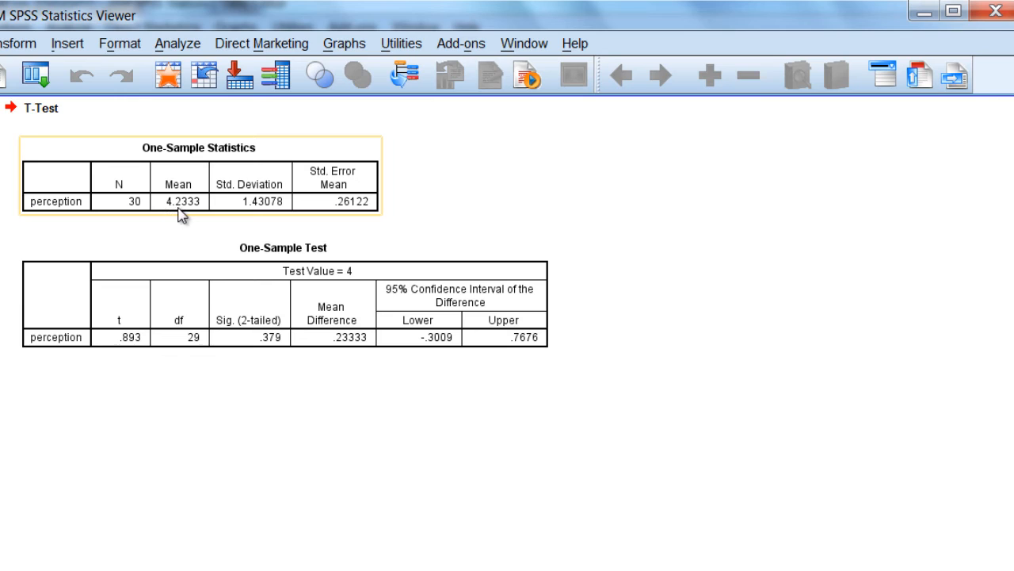
mouse_move(187, 213)
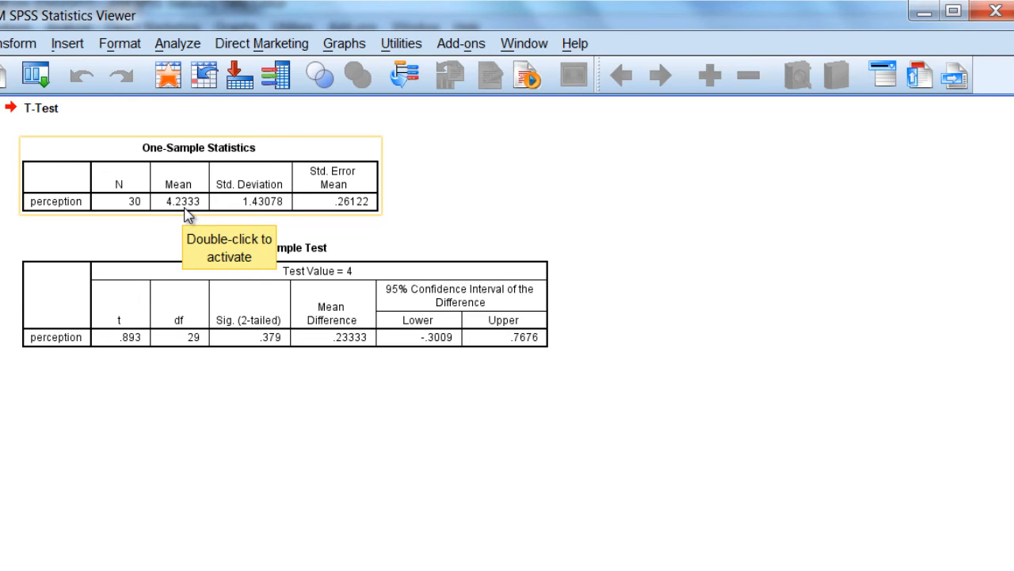
mouse_move(209, 209)
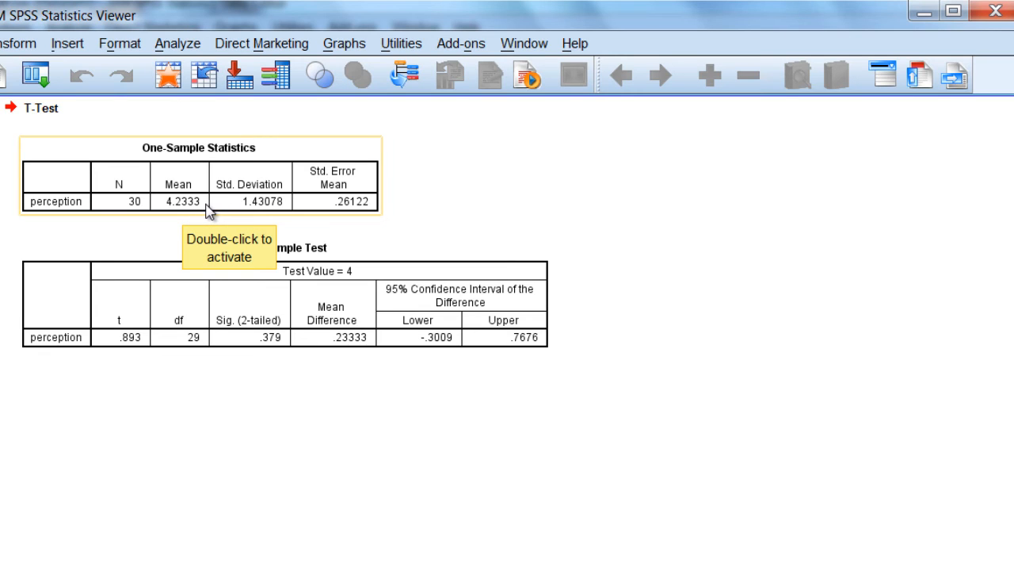
mouse_move(187, 219)
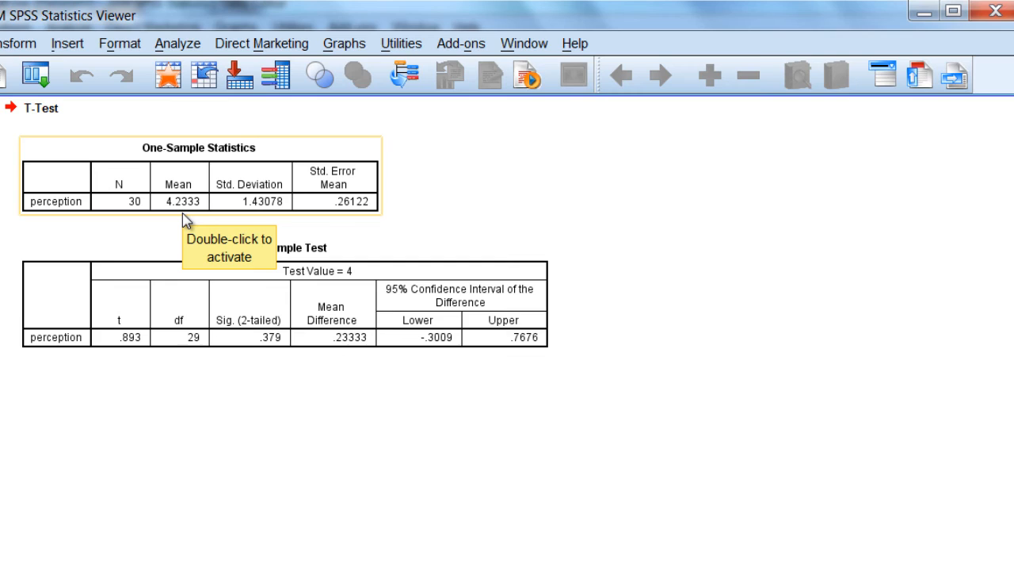
mouse_move(241, 214)
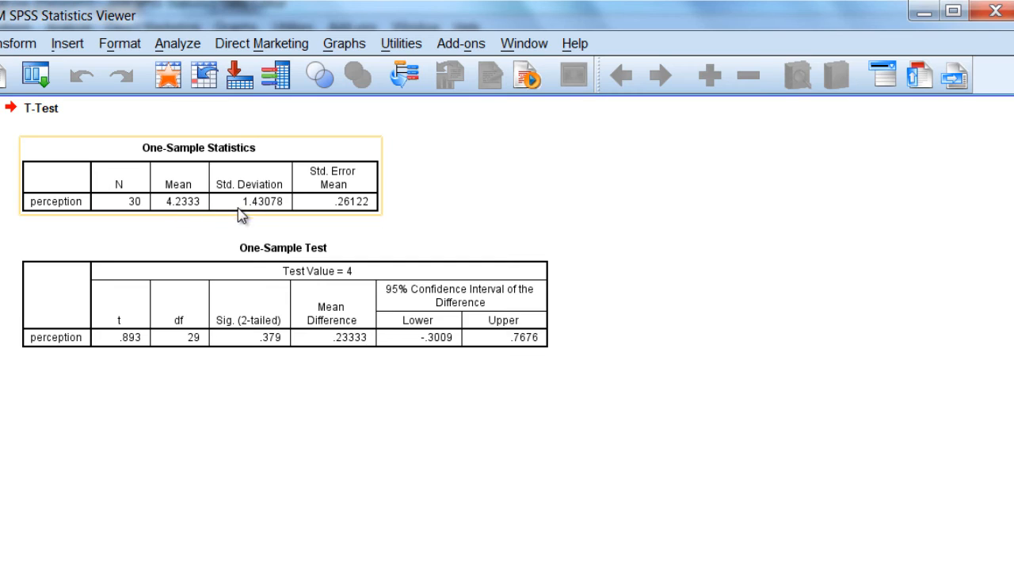
mouse_move(263, 214)
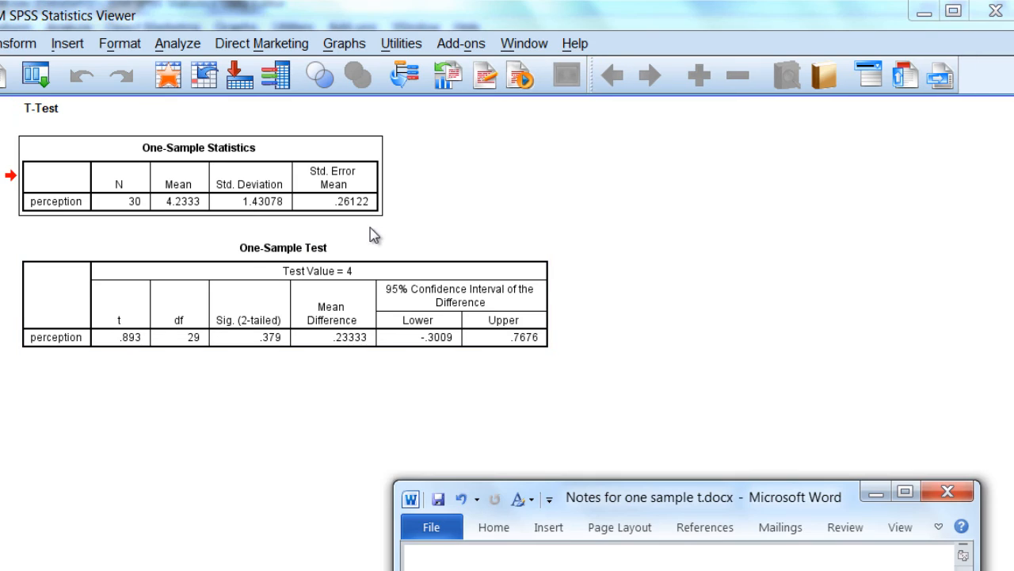
mouse_move(390, 232)
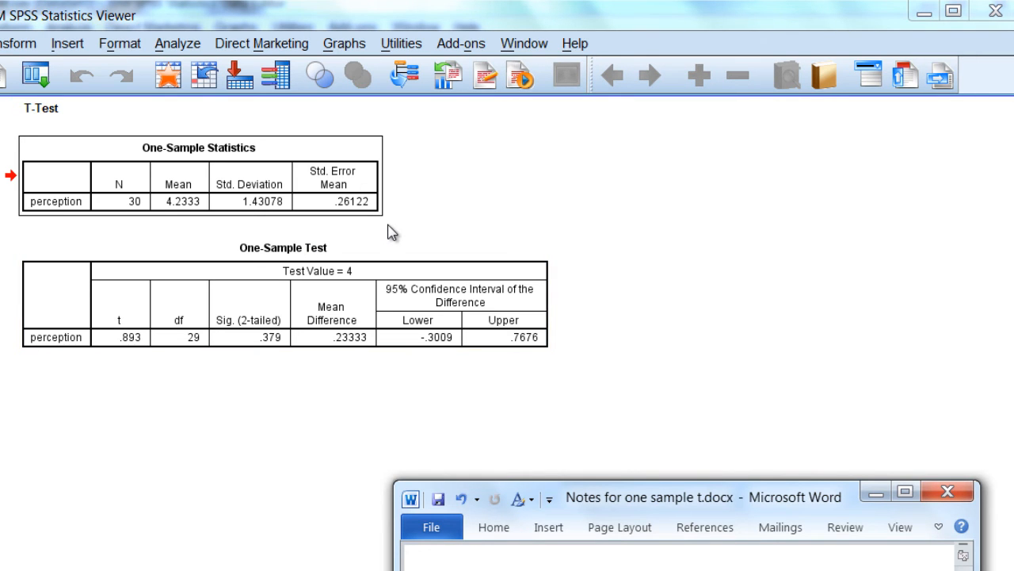